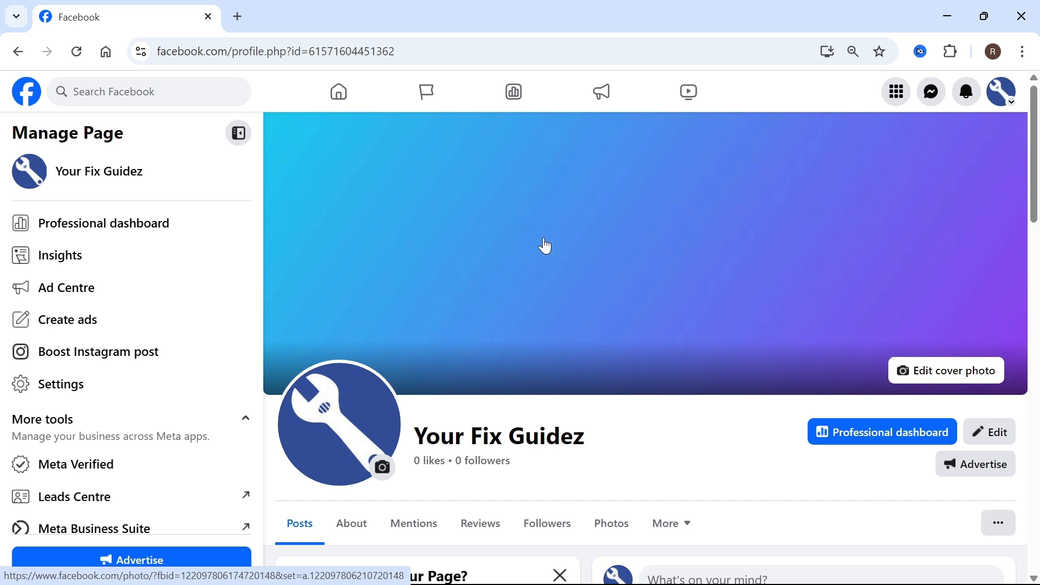
mouse_move(544, 199)
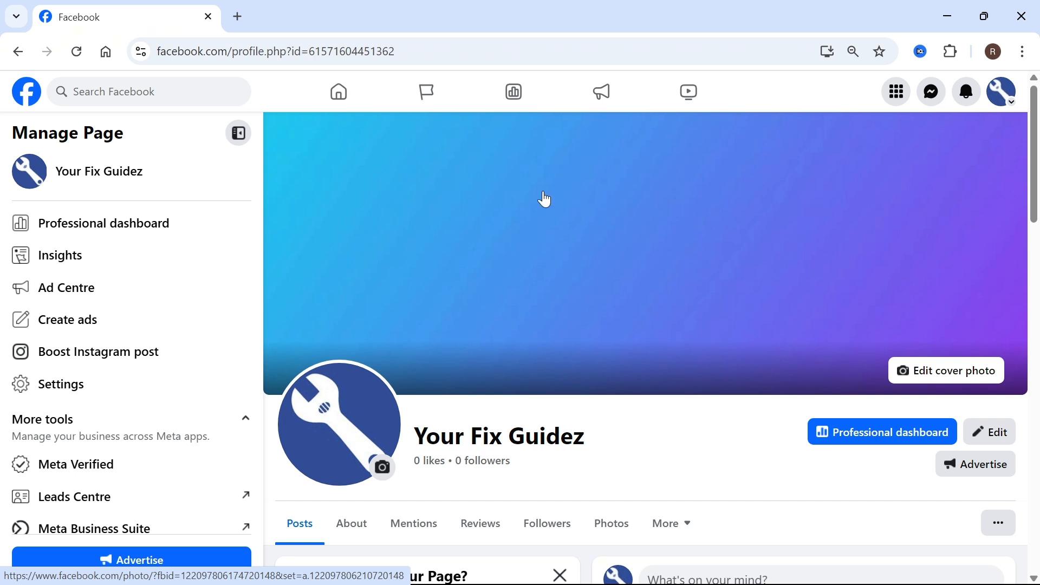
scroll(down, 3)
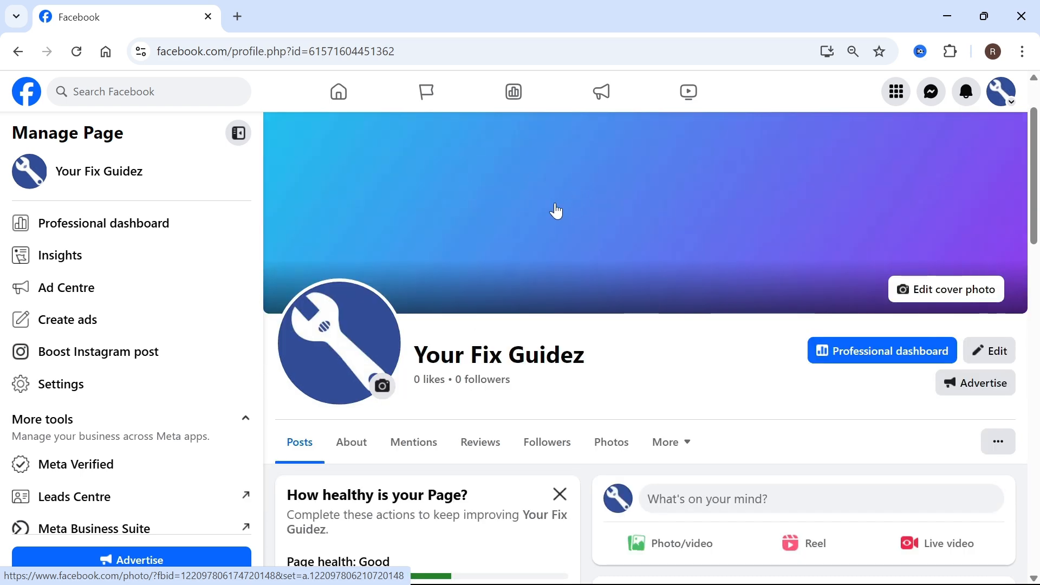
scroll(down, 3)
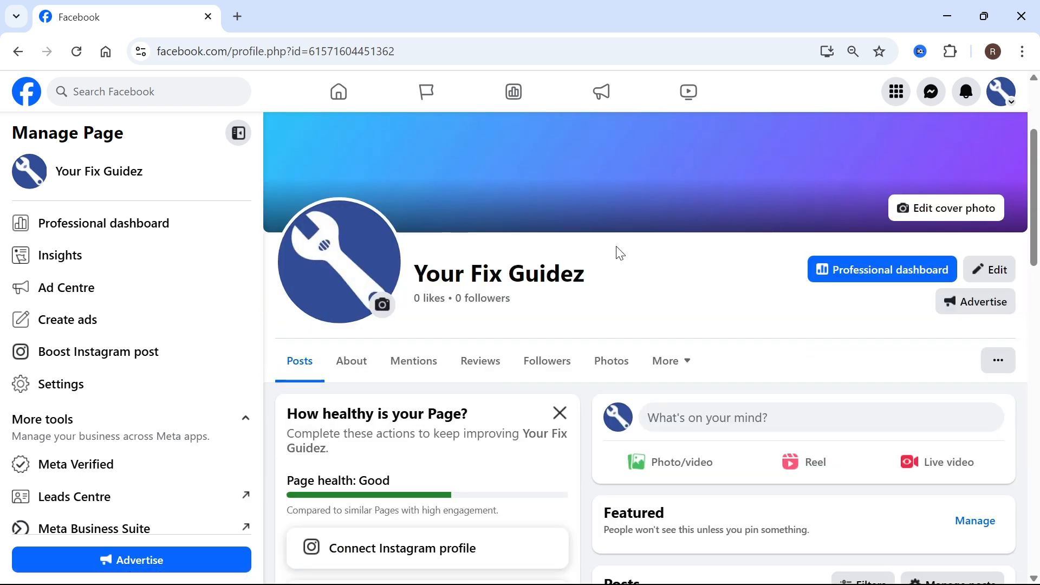
mouse_move(544, 236)
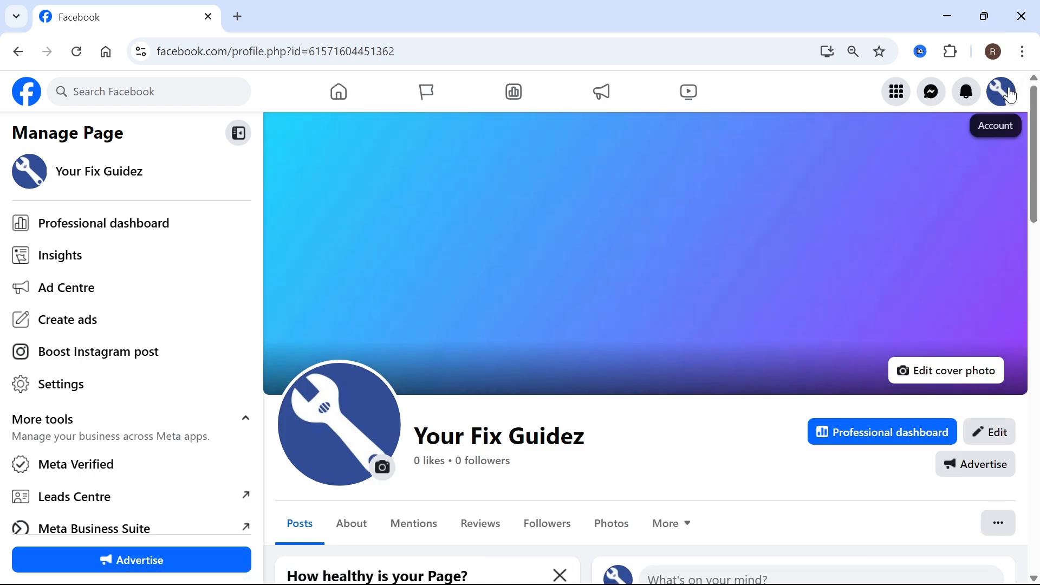
click(1002, 91)
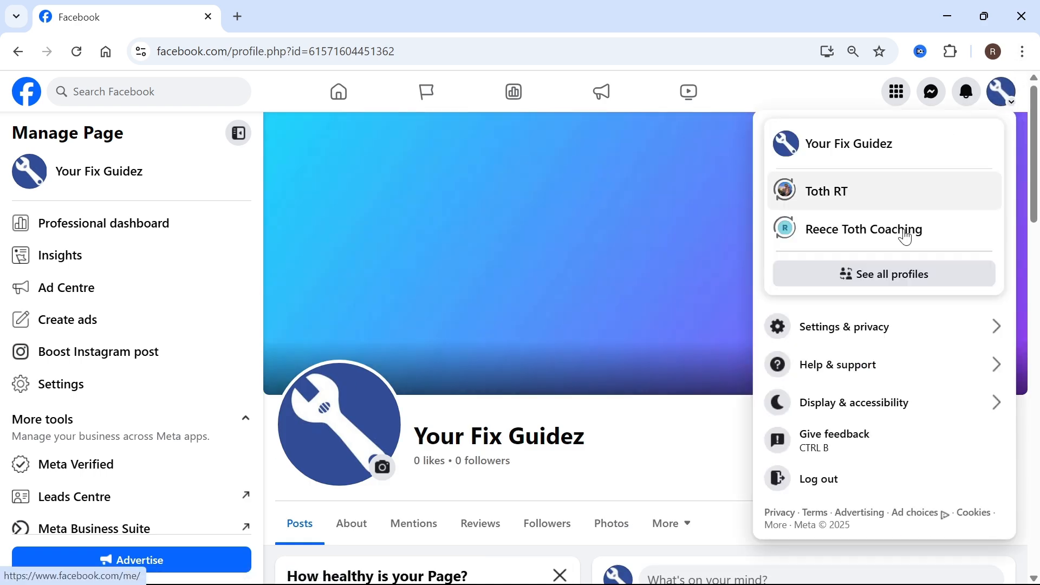
click(883, 273)
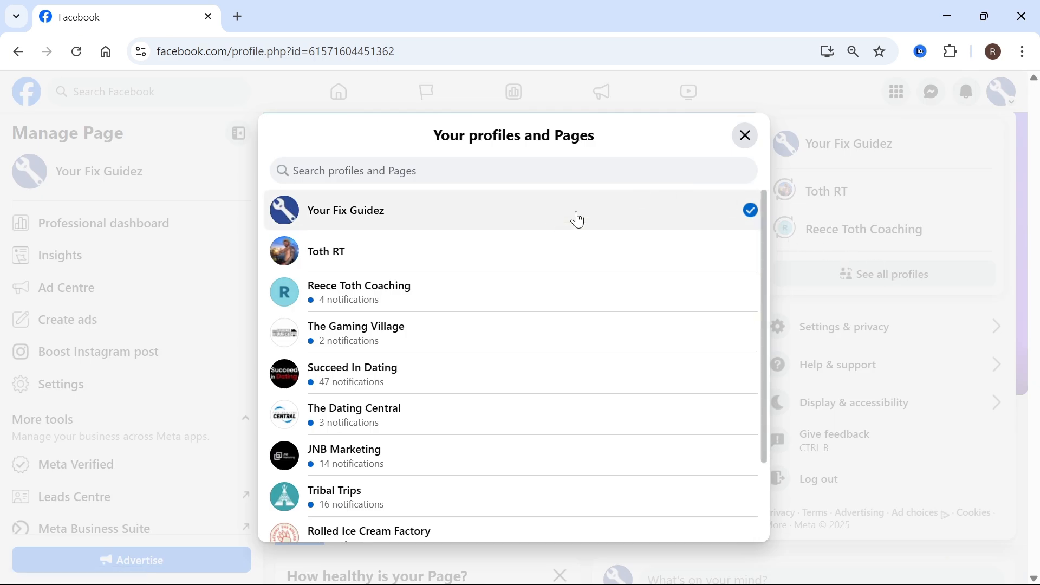
scroll(down, 3)
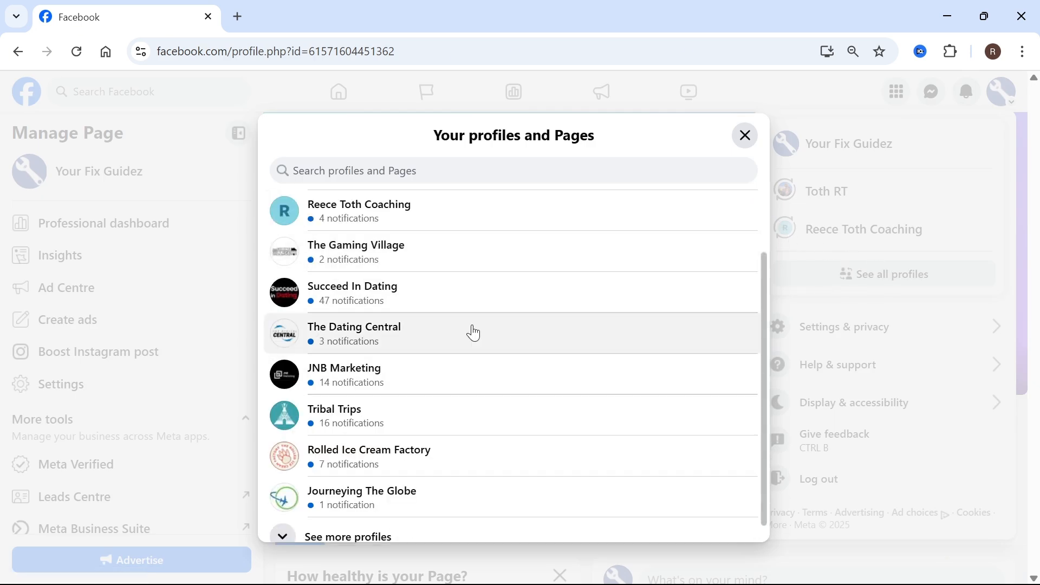
click(359, 210)
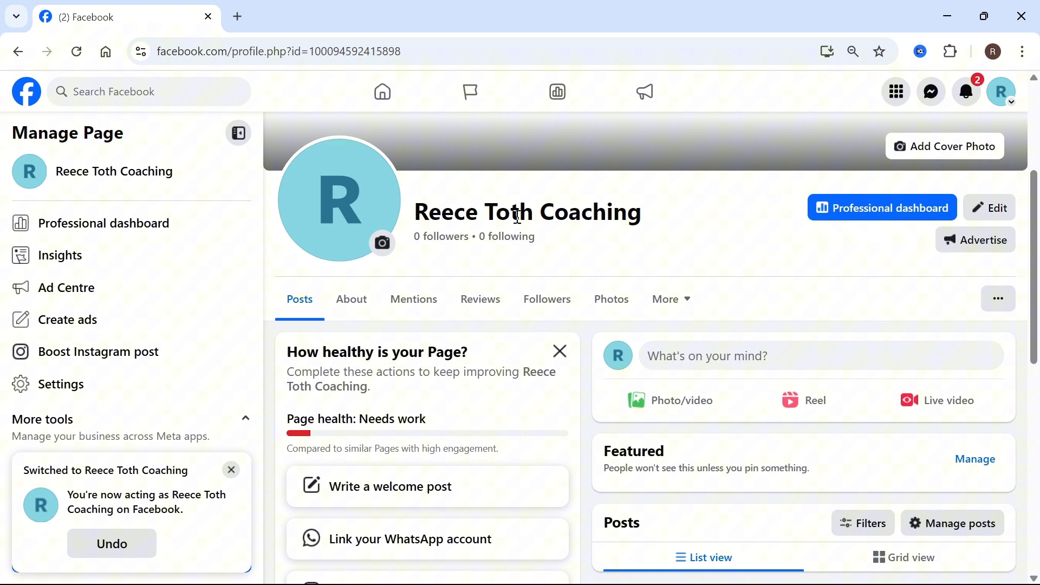
scroll(down, 3)
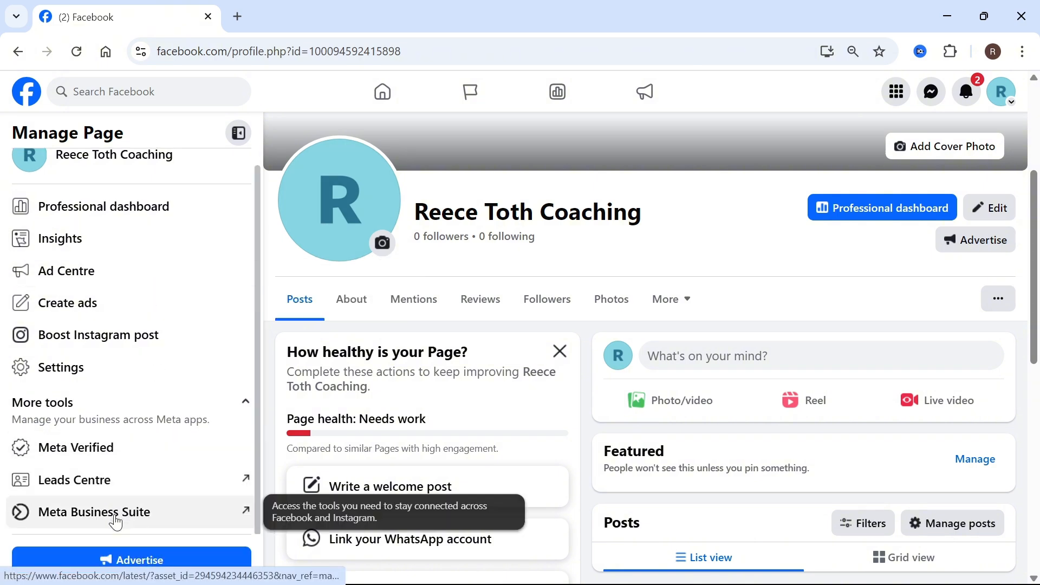
click(93, 511)
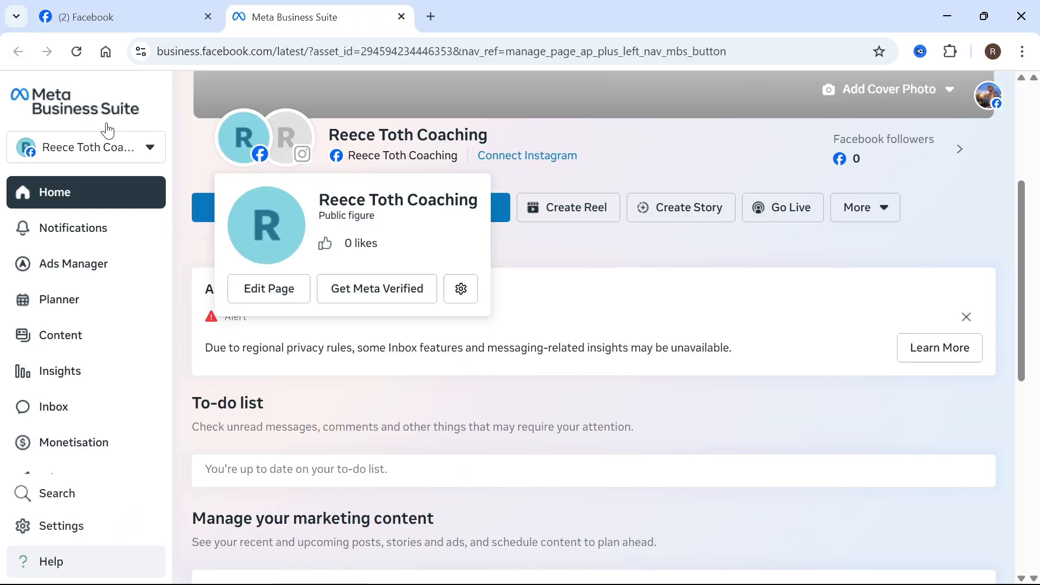
click(150, 147)
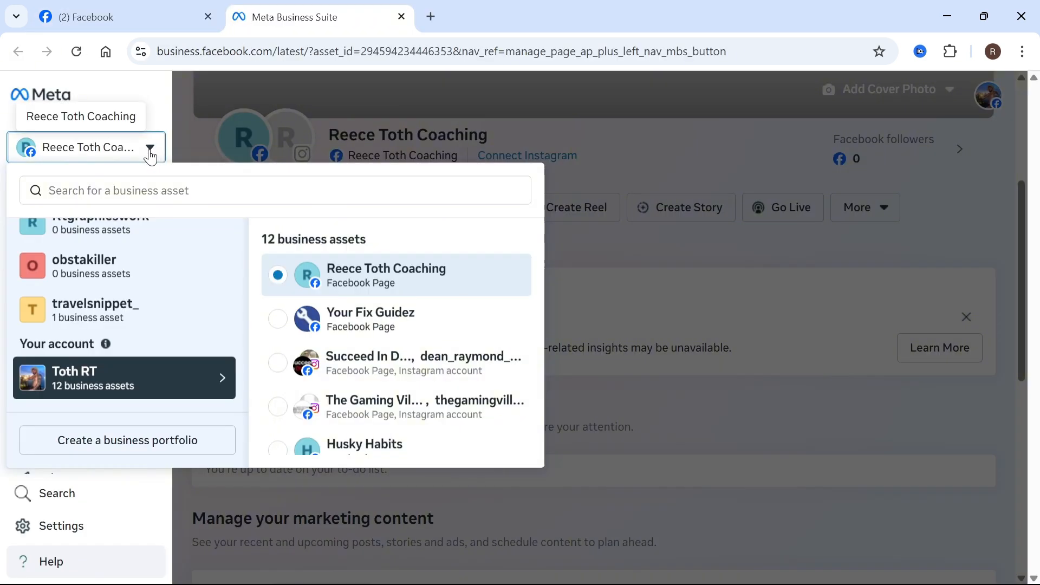
scroll(up, 3)
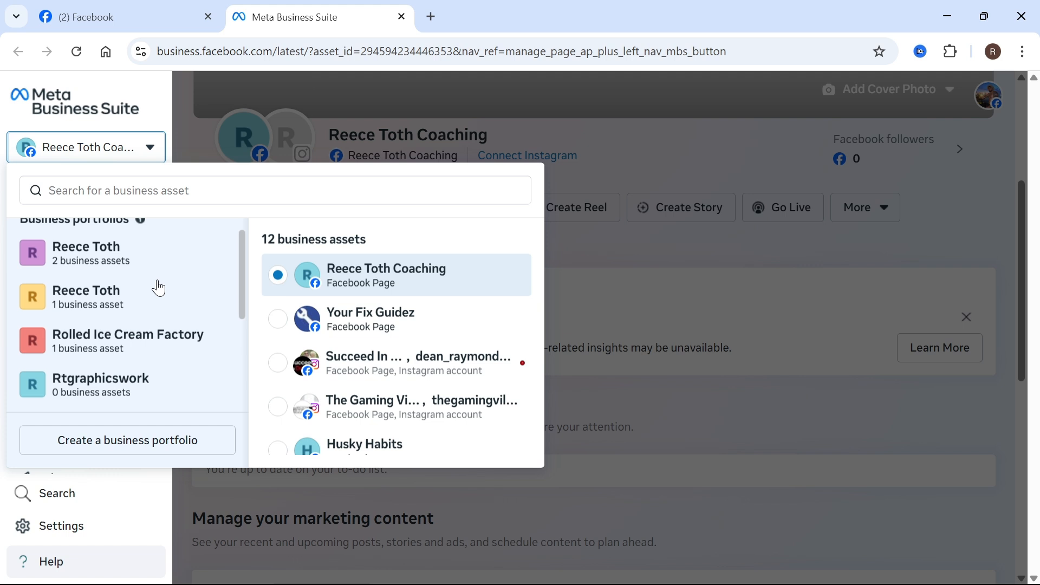
scroll(down, 3)
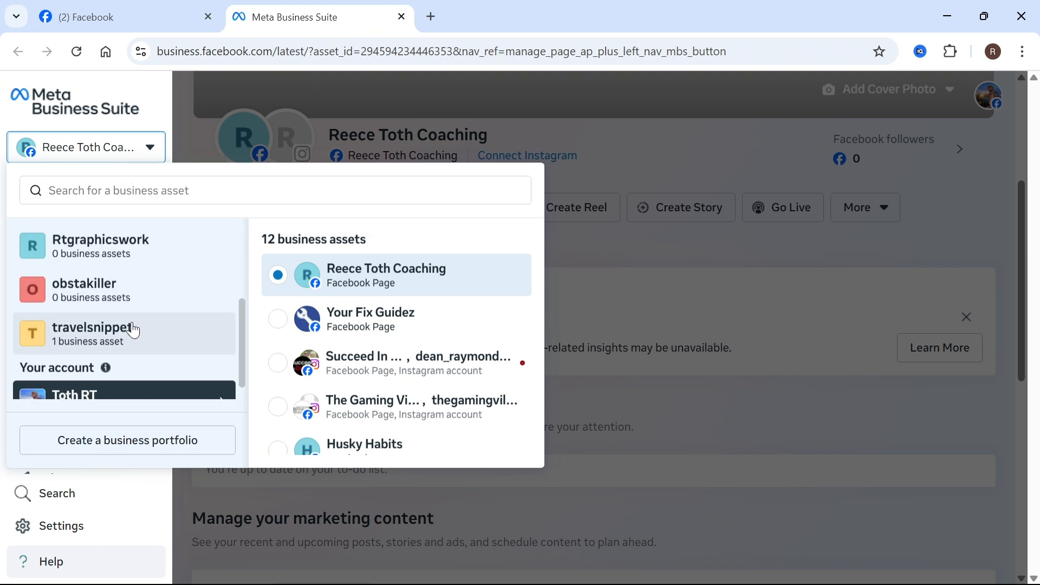
scroll(up, 3)
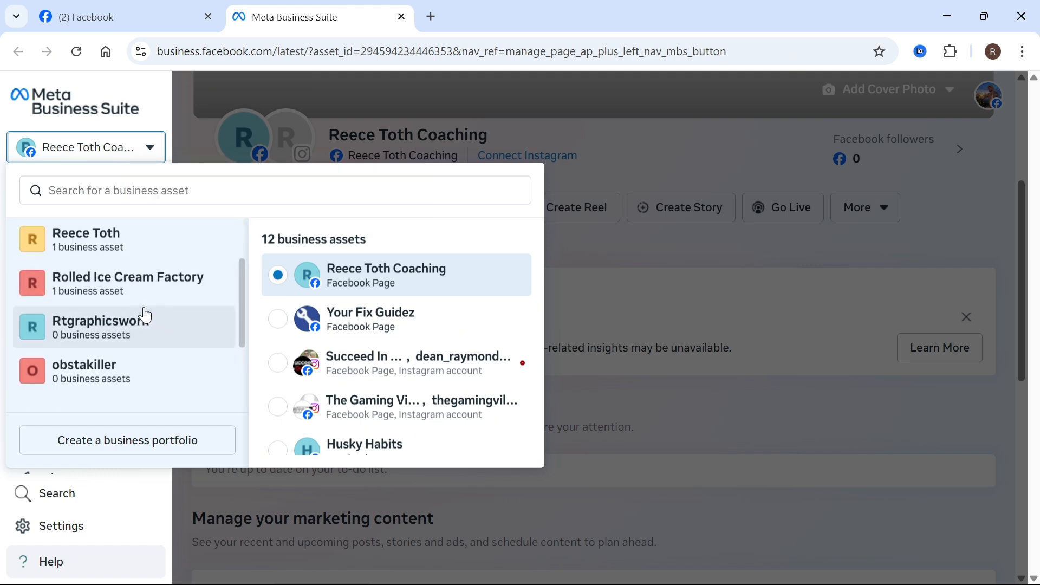
mouse_move(132, 371)
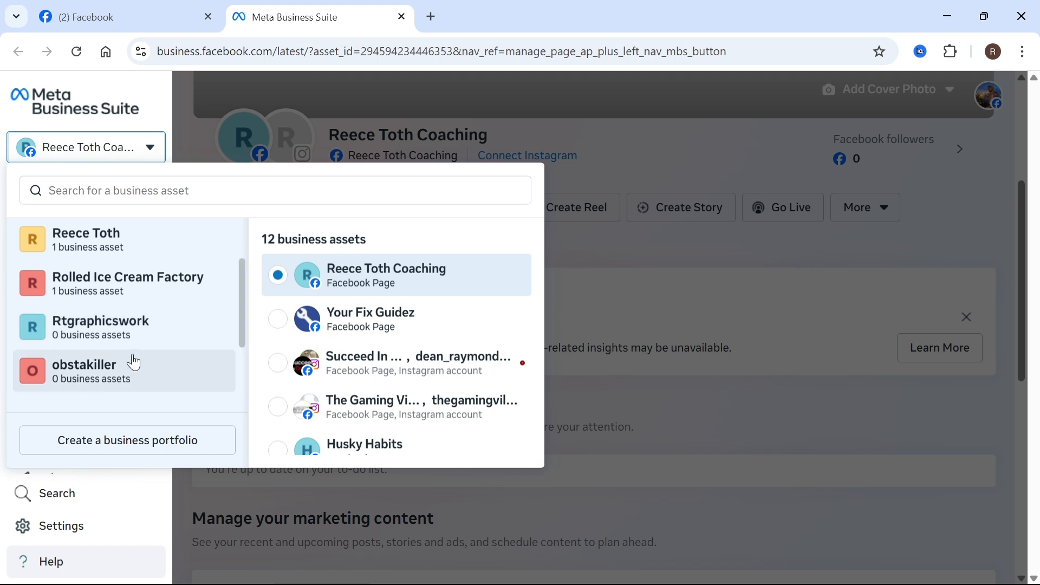
mouse_move(132, 445)
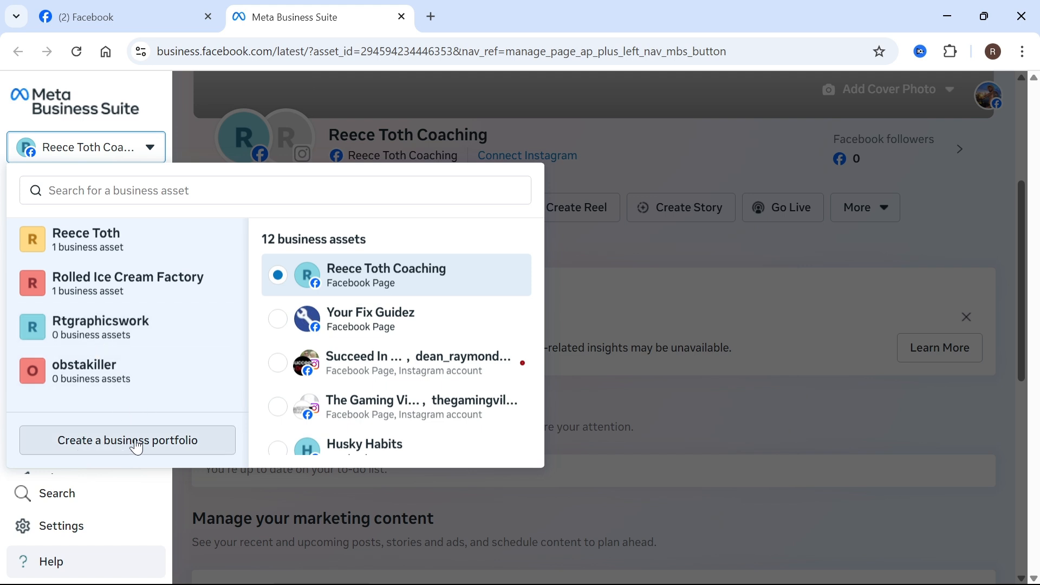
click(85, 320)
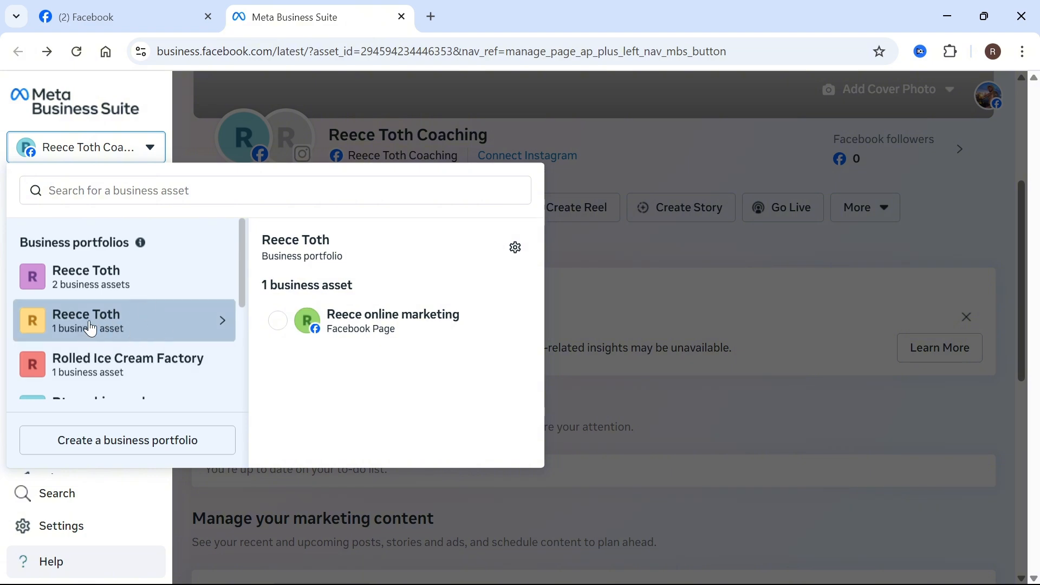
mouse_move(516, 247)
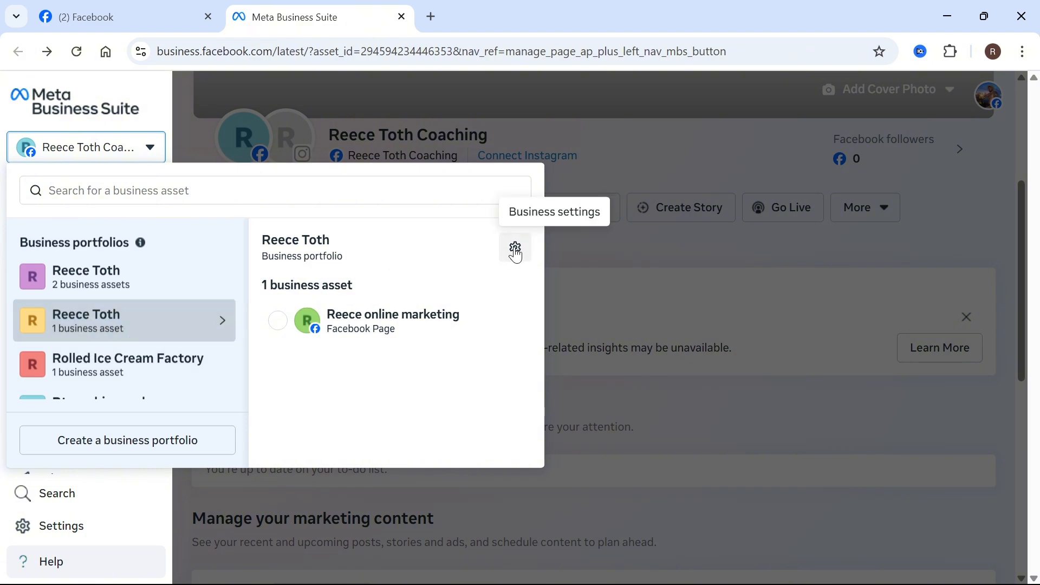
click(515, 249)
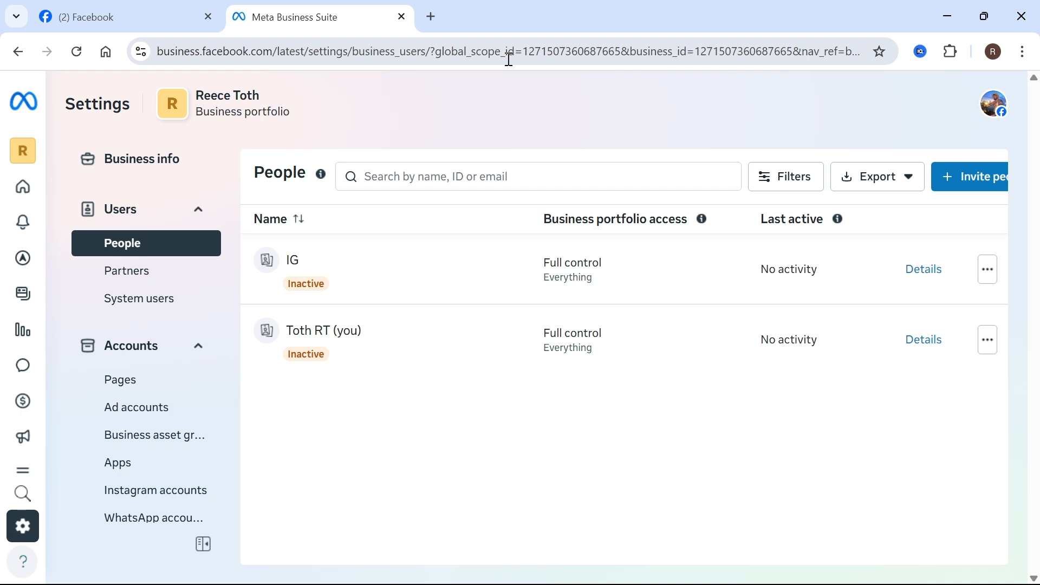
mouse_move(981, 176)
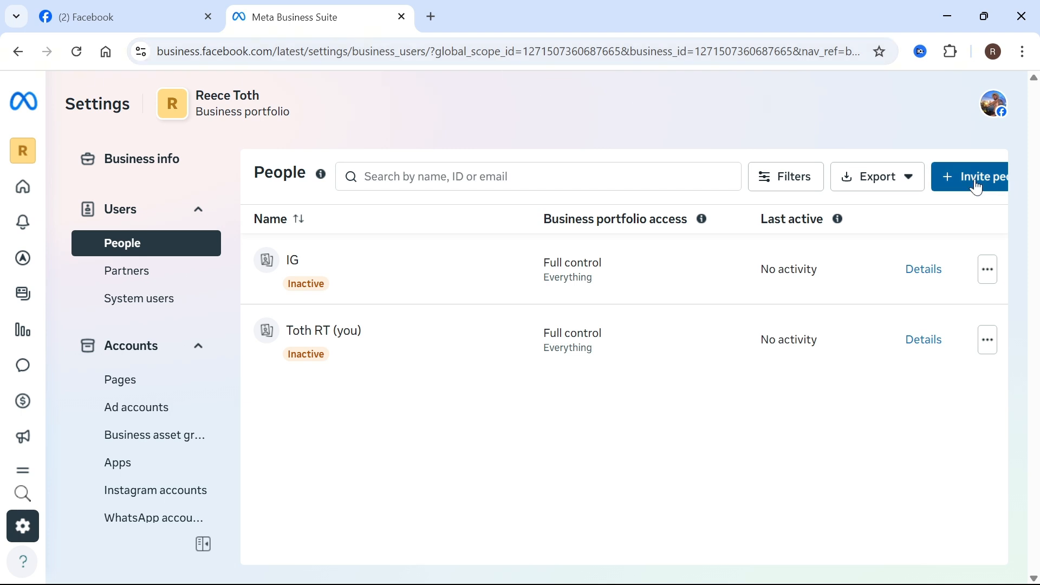
click(981, 176)
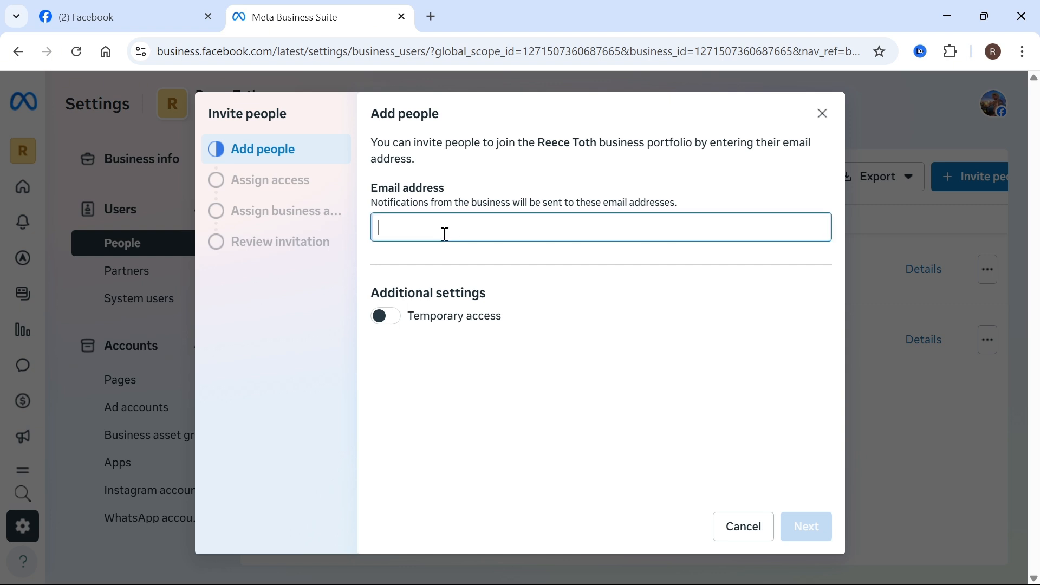
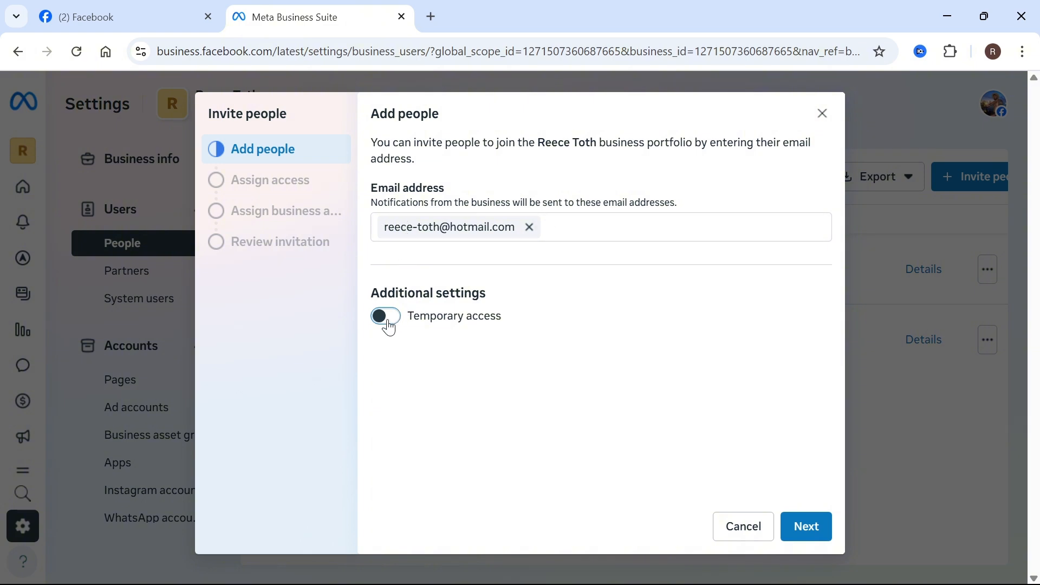
click(385, 315)
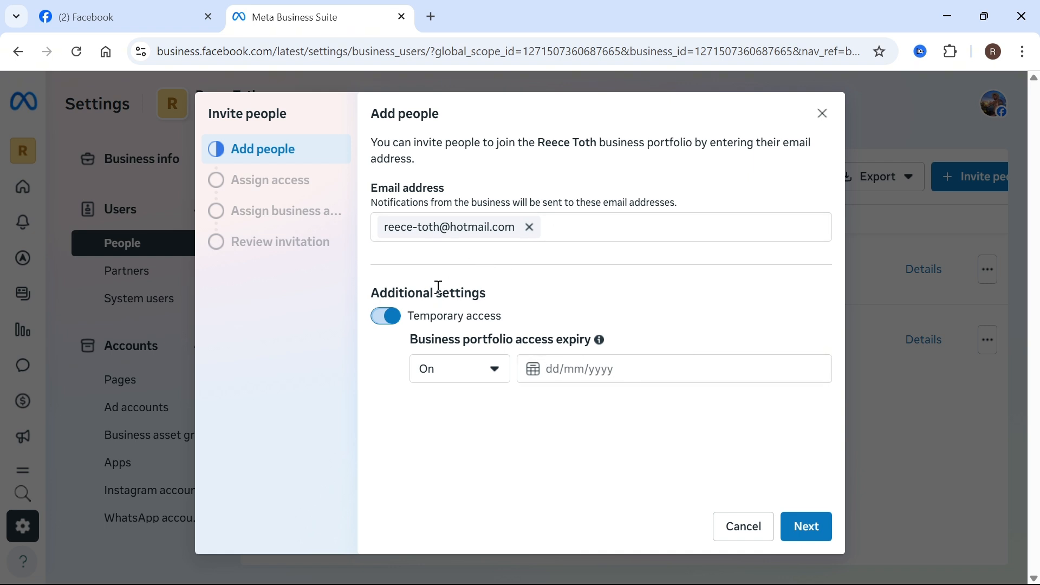
click(386, 315)
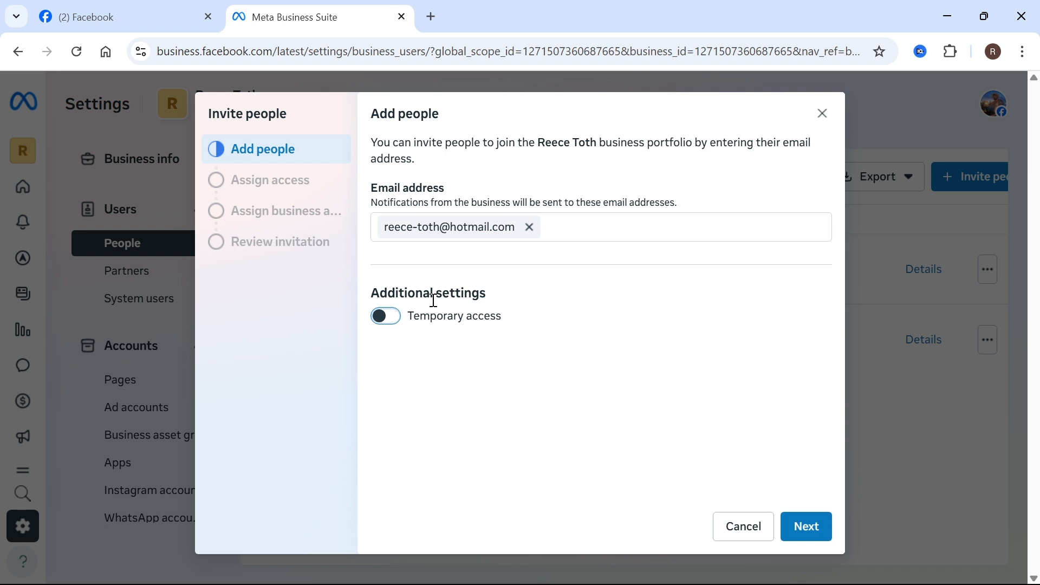
click(805, 526)
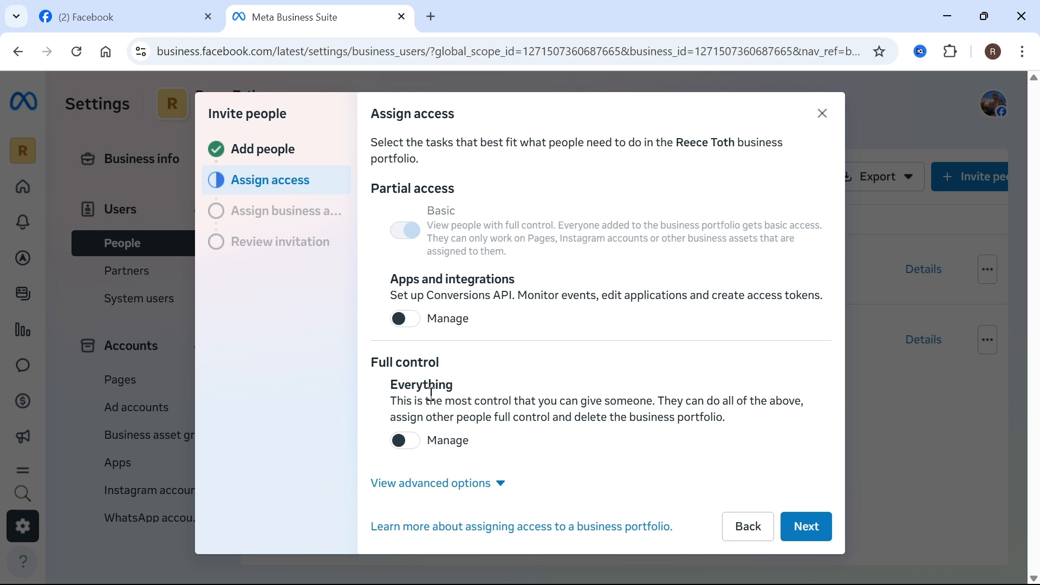
mouse_move(541, 456)
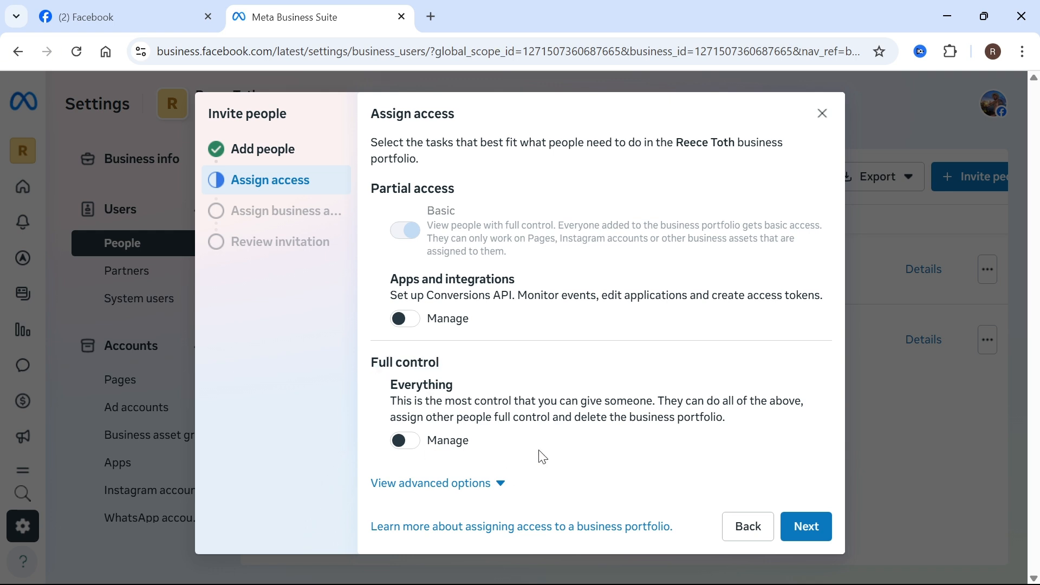
mouse_move(747, 495)
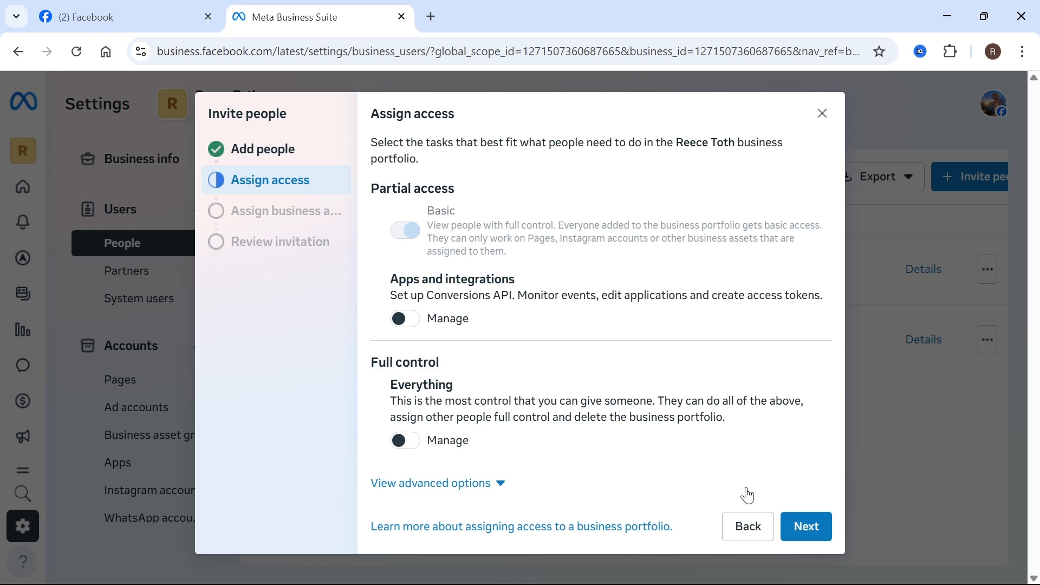
Keep basic access and assign the Reece online marketing page to the invitee with full control (Everything).
click(805, 527)
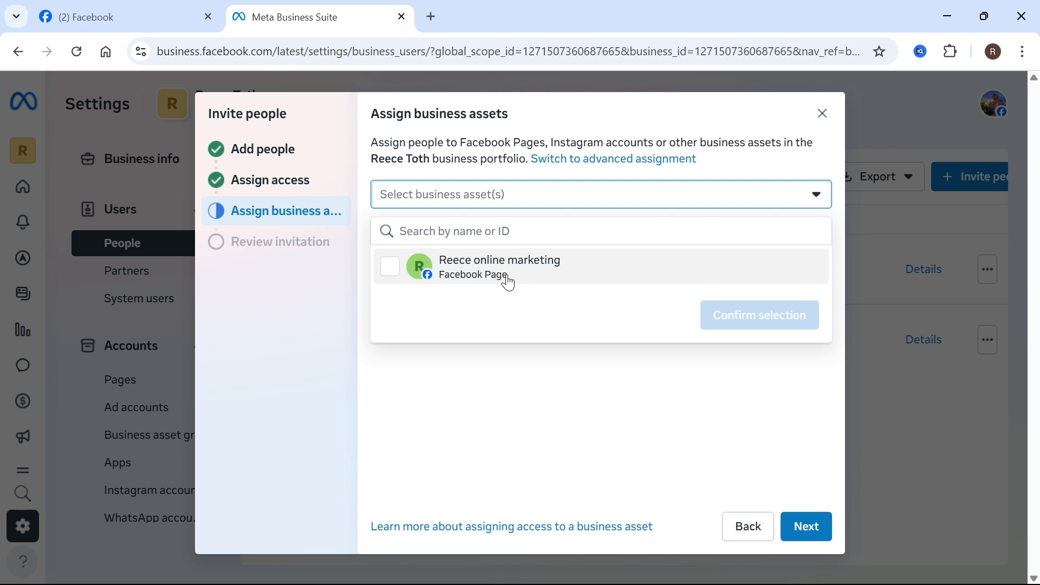
click(390, 266)
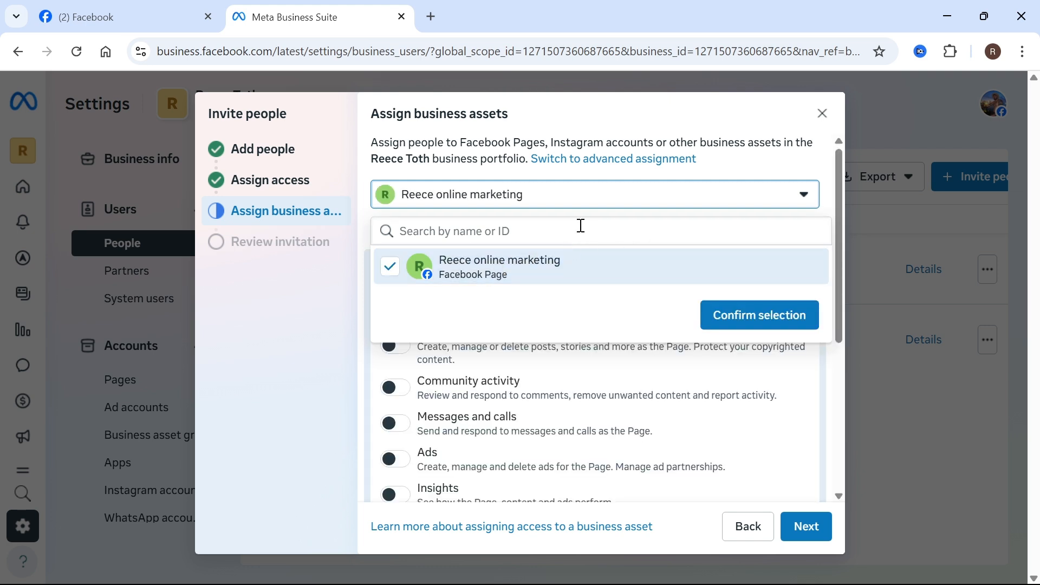
click(759, 314)
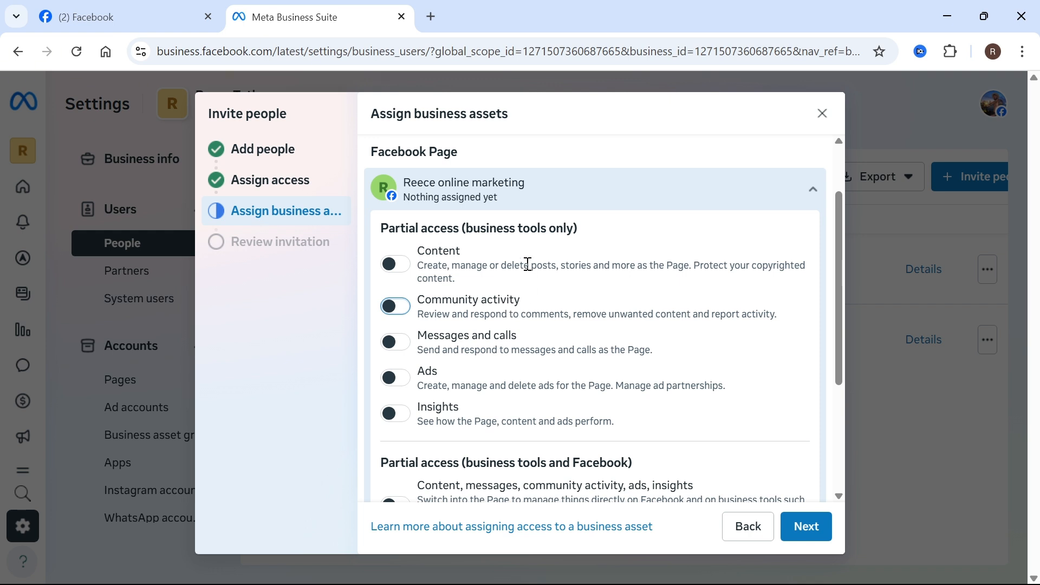
click(394, 306)
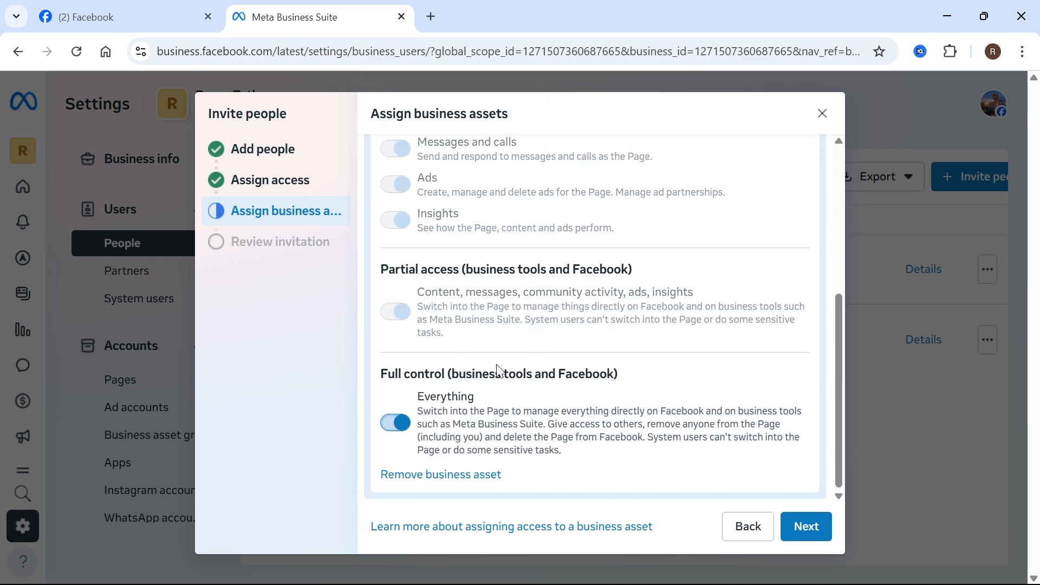
mouse_move(507, 215)
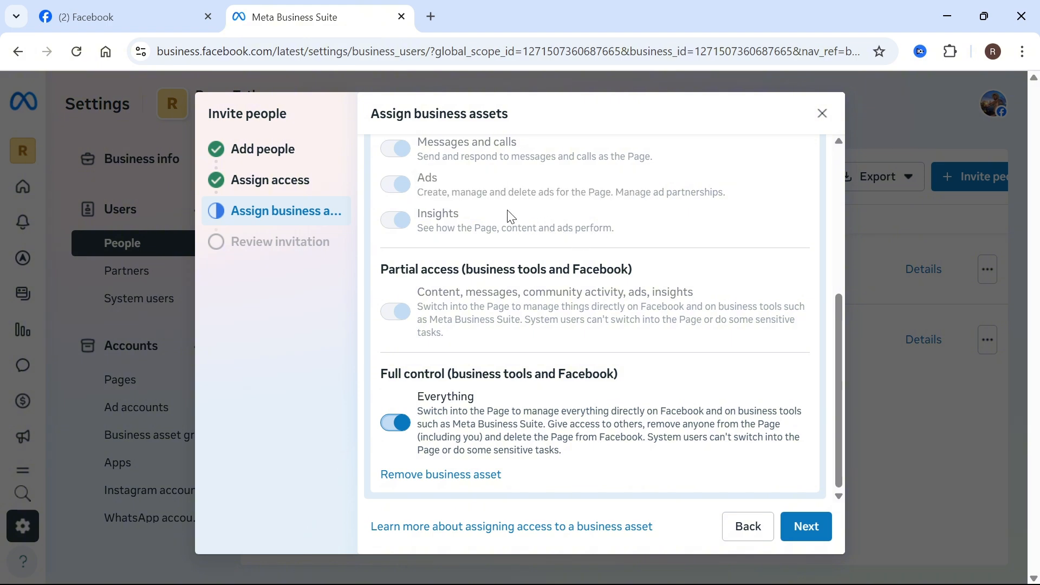
Review and send the invitation so the email shows as Invited in the People list.
click(805, 527)
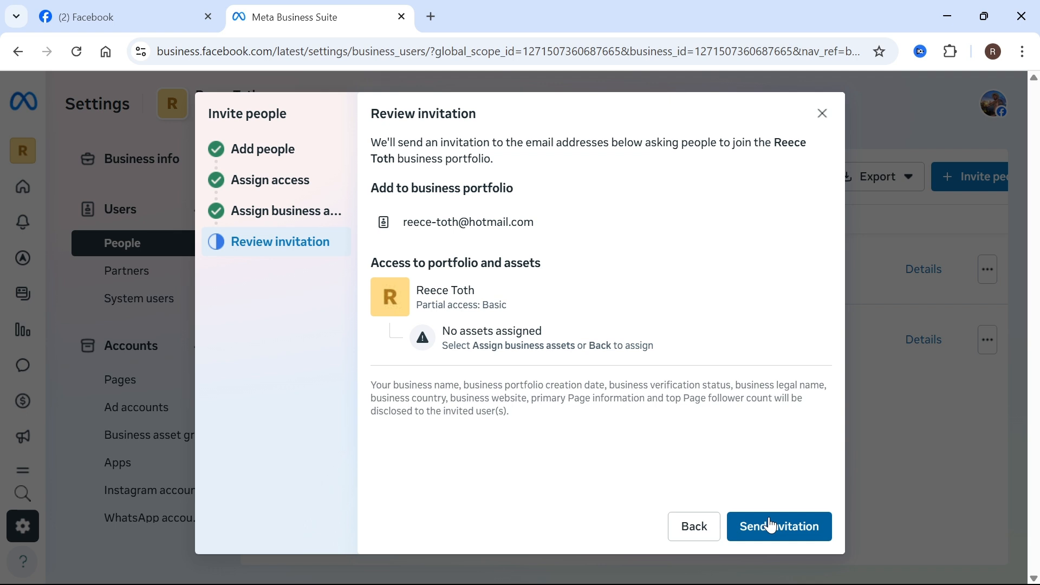
click(778, 527)
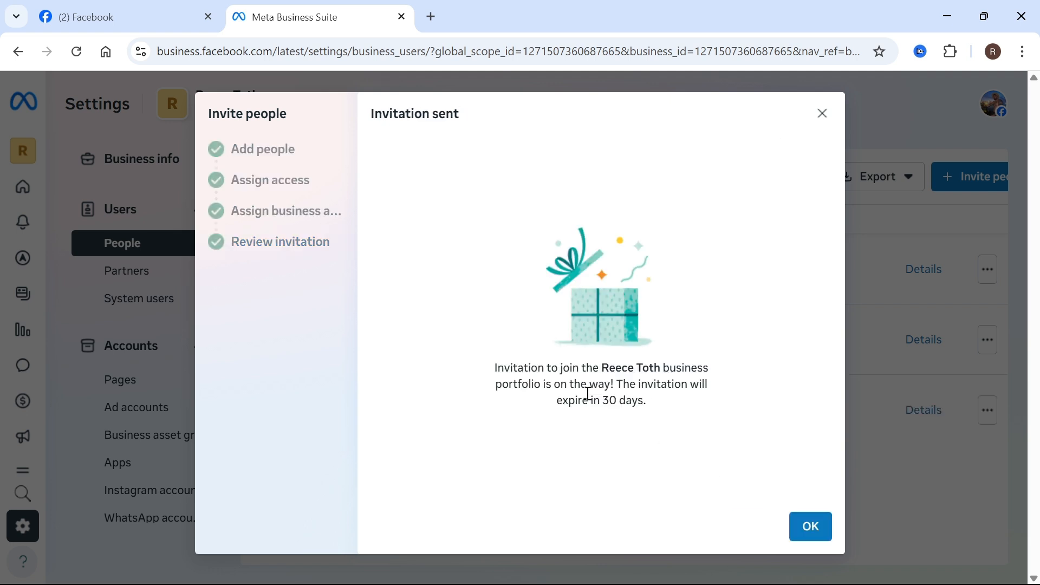
mouse_move(637, 339)
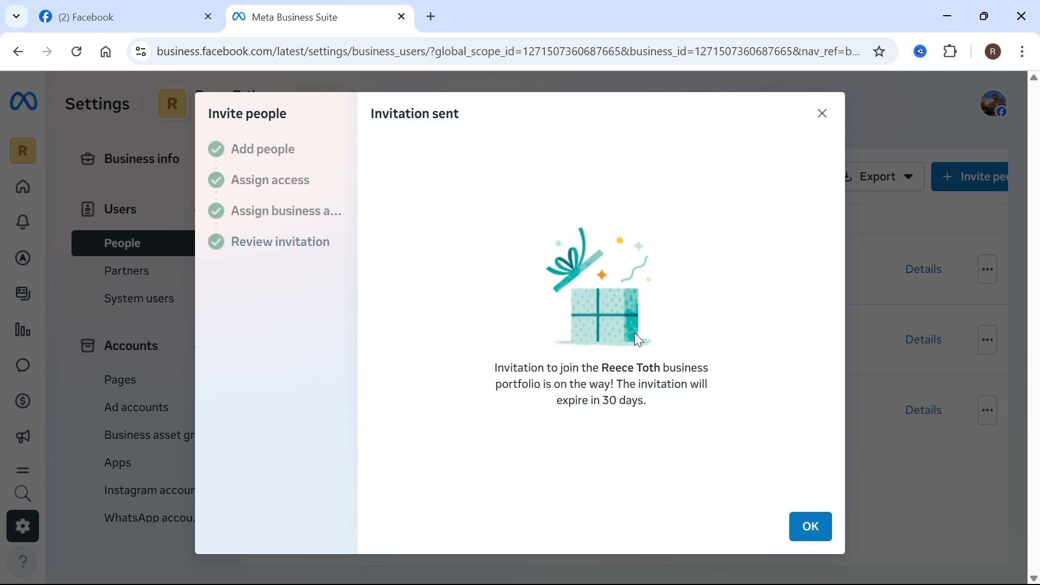
mouse_move(781, 452)
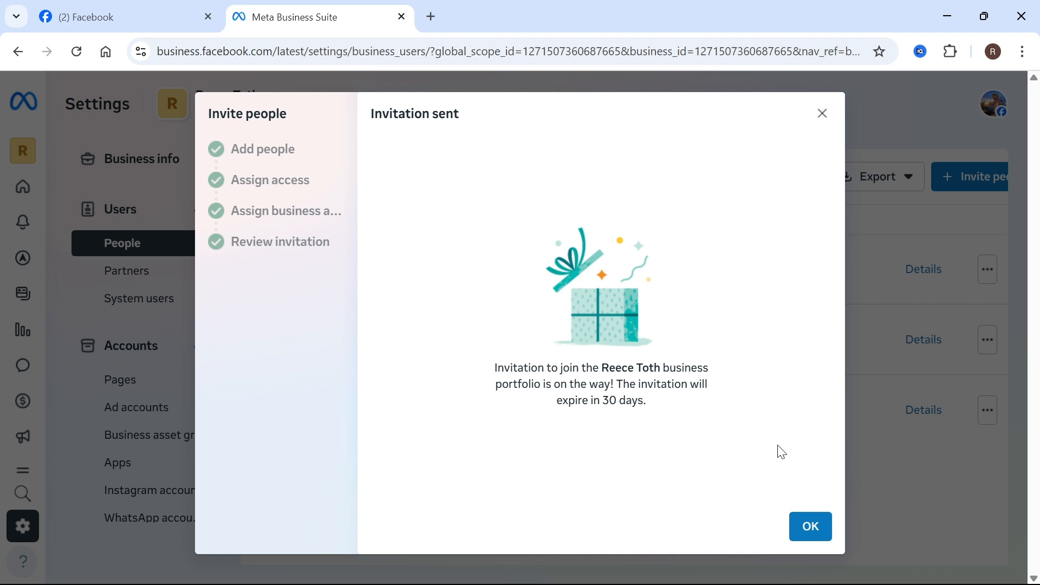
mouse_move(832, 424)
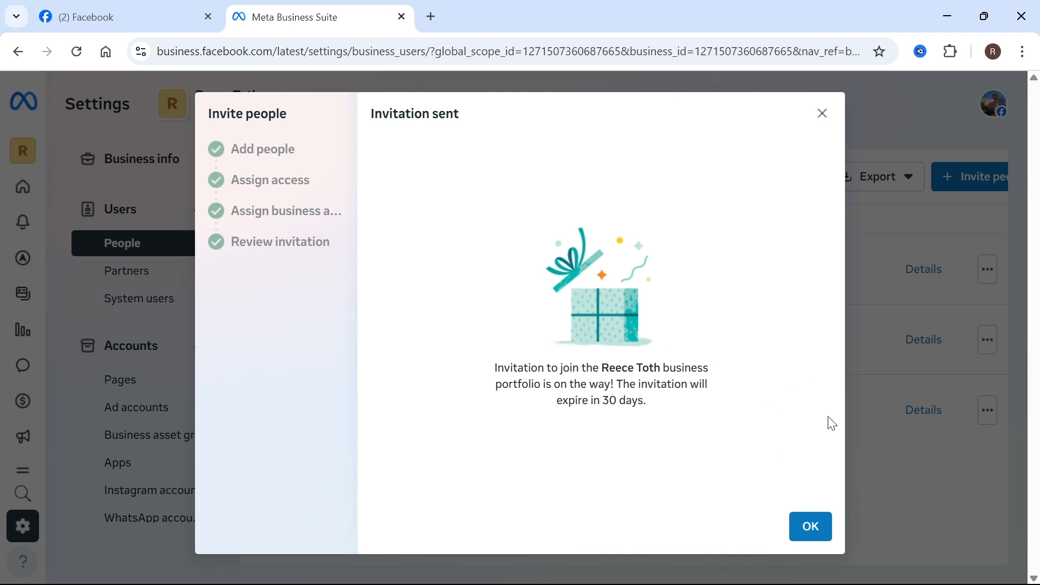
click(810, 527)
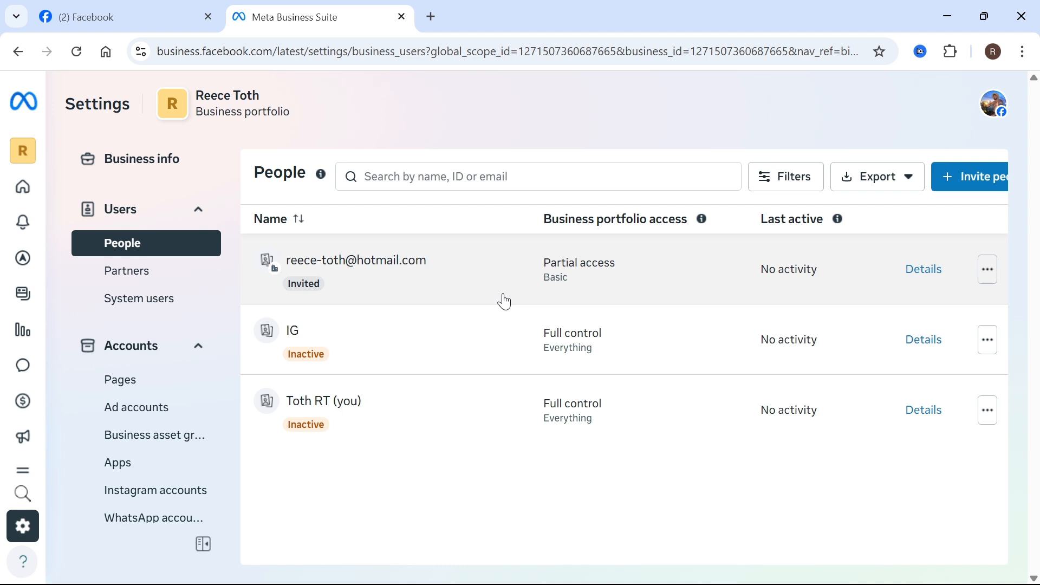
mouse_move(503, 293)
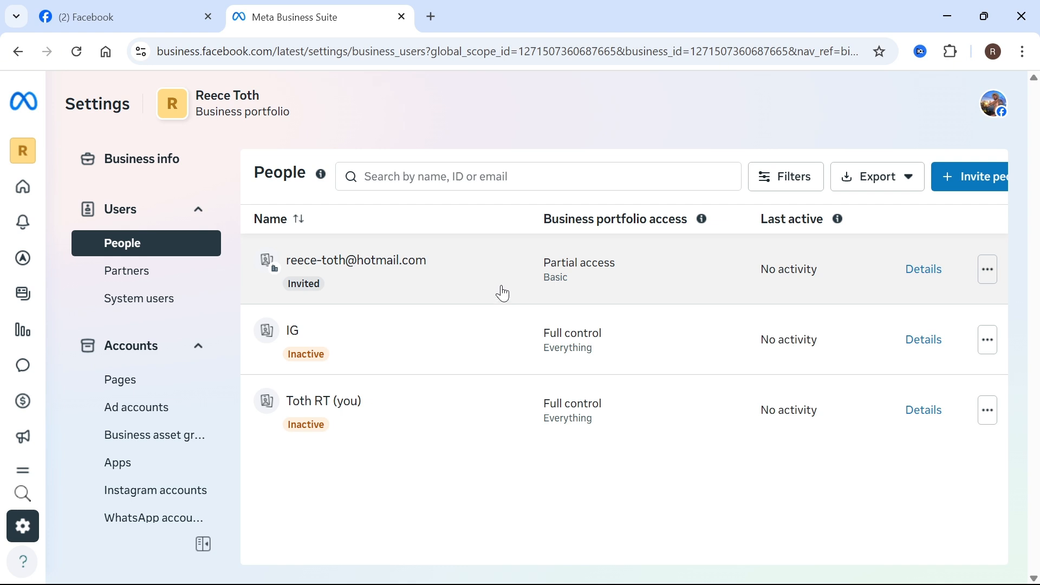
mouse_move(554, 129)
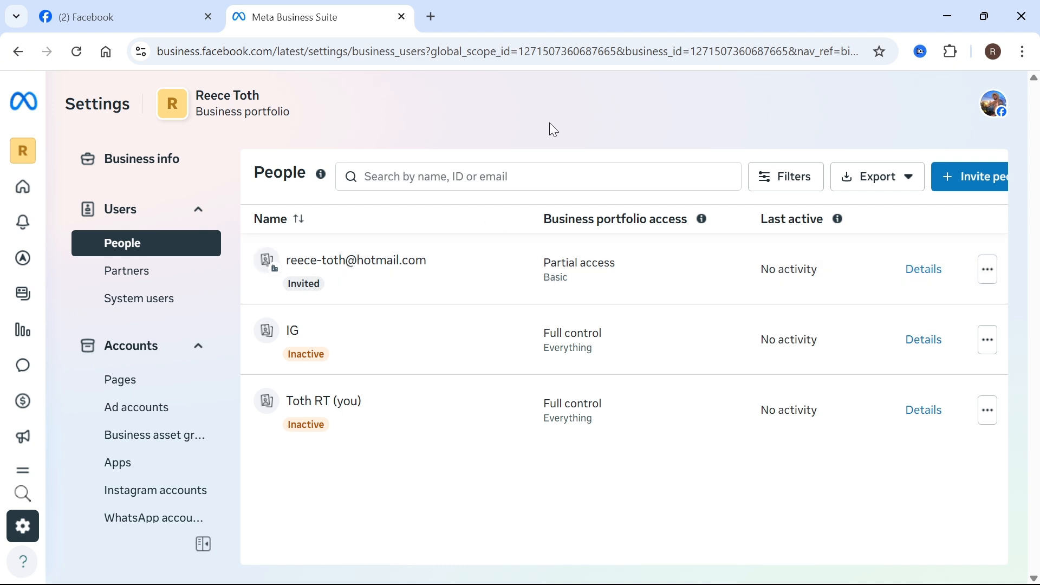